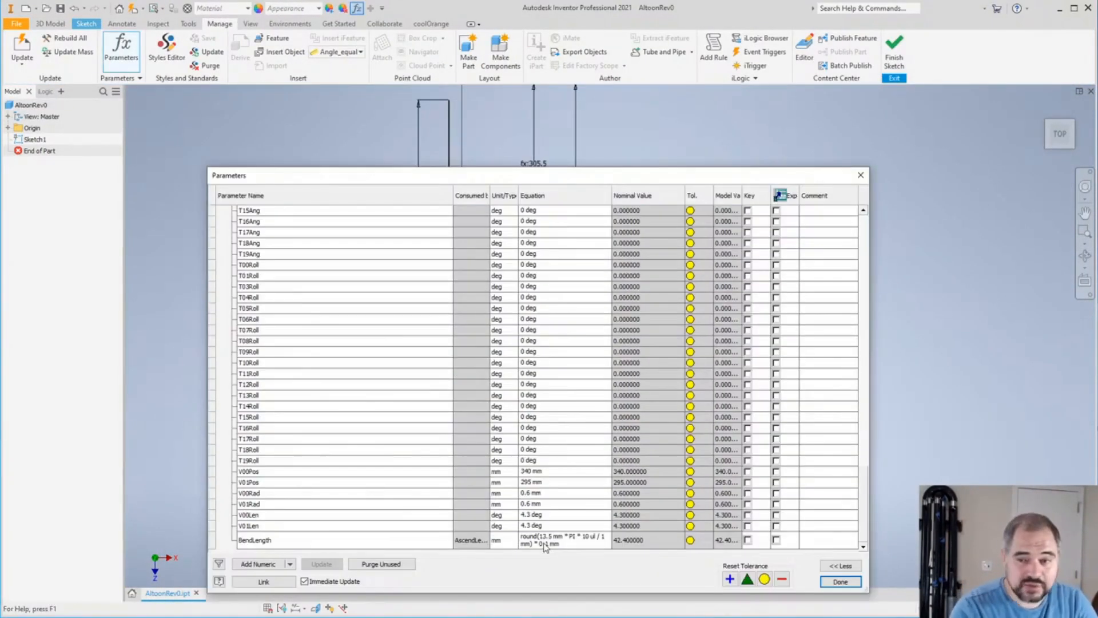
Step: Add tonehole and riser bodies and start a 90-degree Move Bodies rotation about a line
left_click(839, 581)
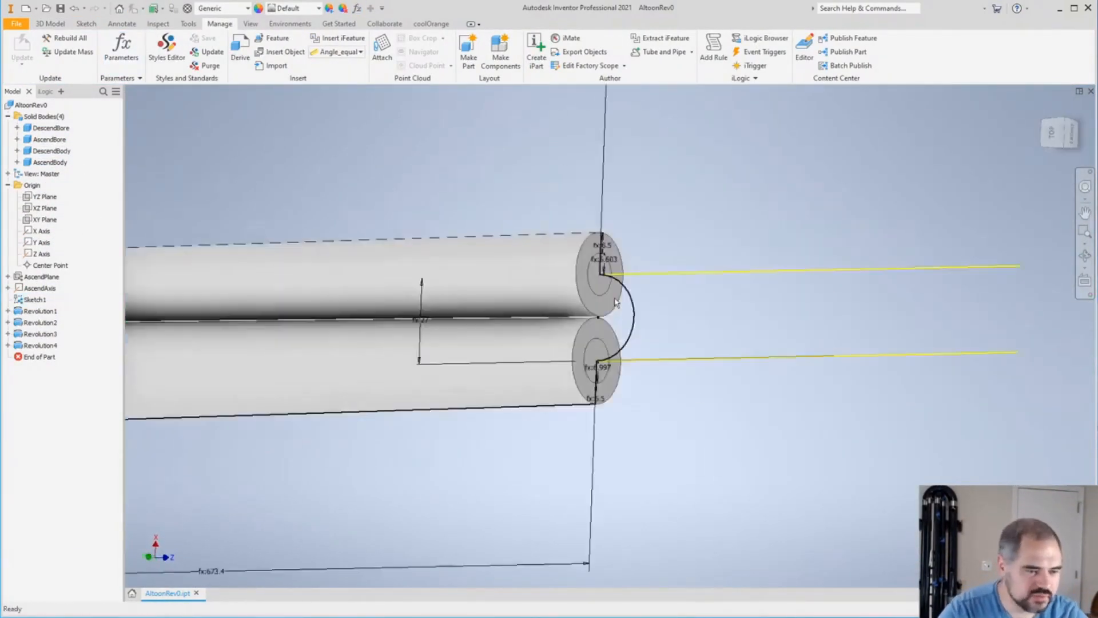
right_click(39, 161)
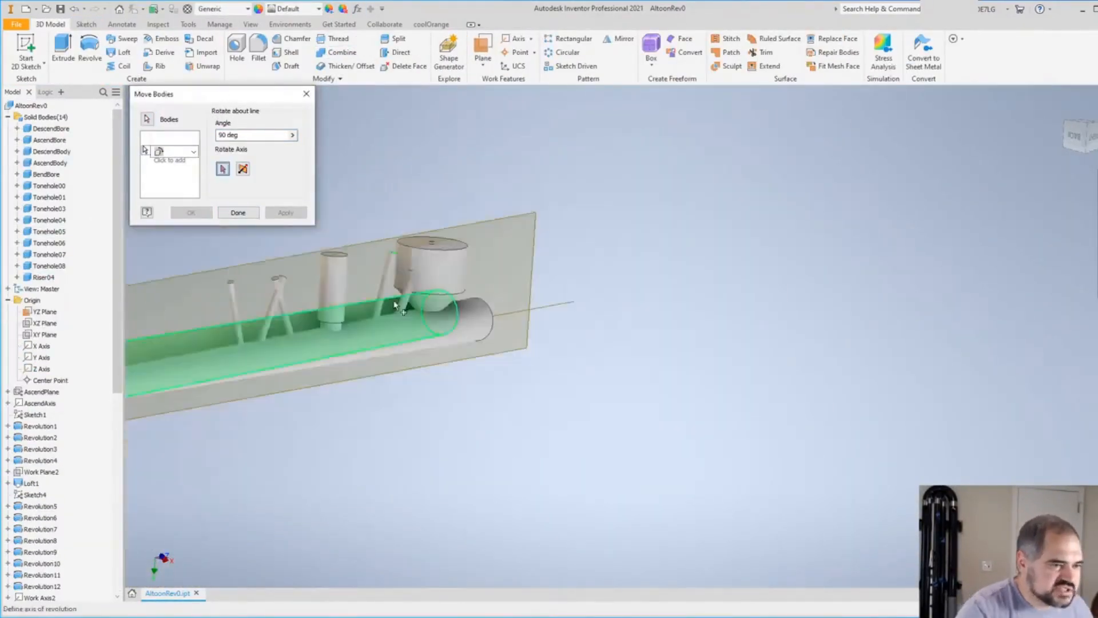
Step: Combine the tonehole solids into the bore, leaving one body with tonehole openings
left_click(238, 213)
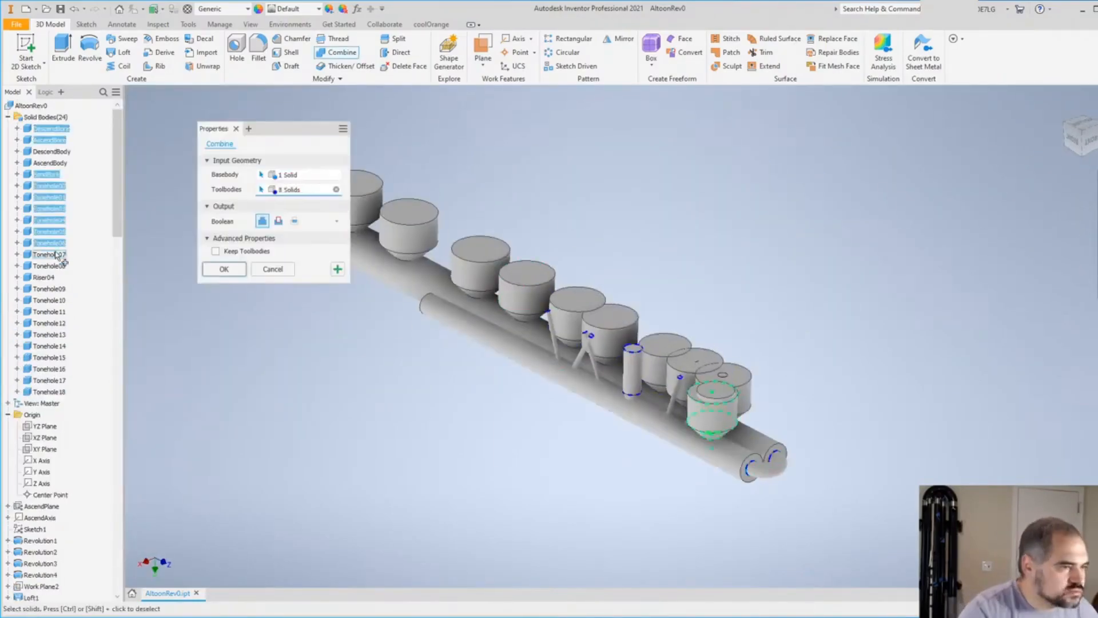
left_click(220, 24)
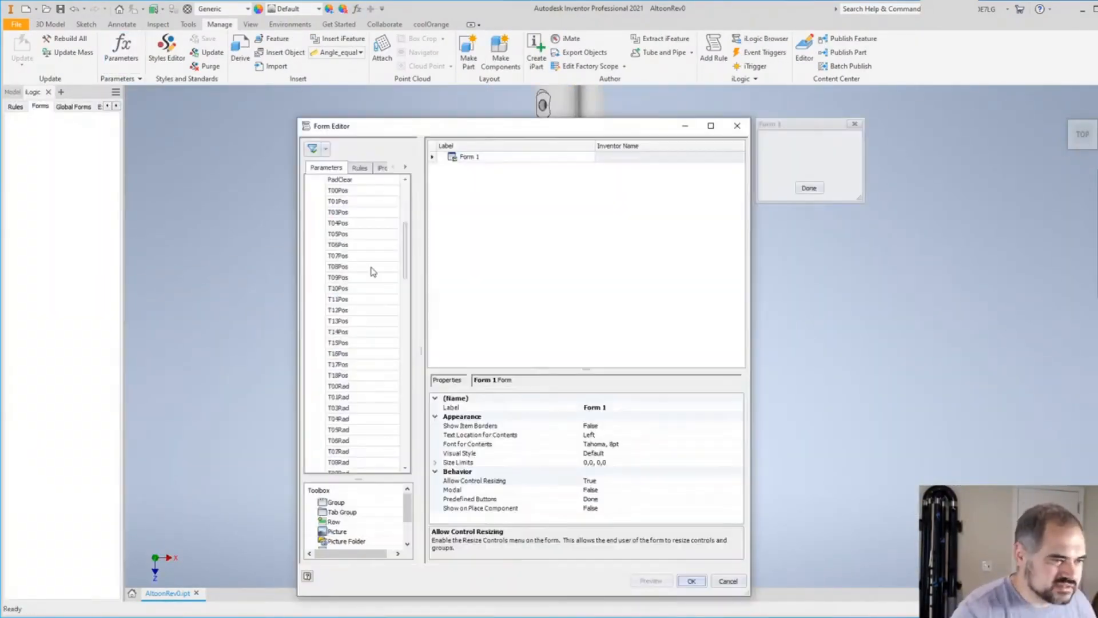
left_click(692, 582)
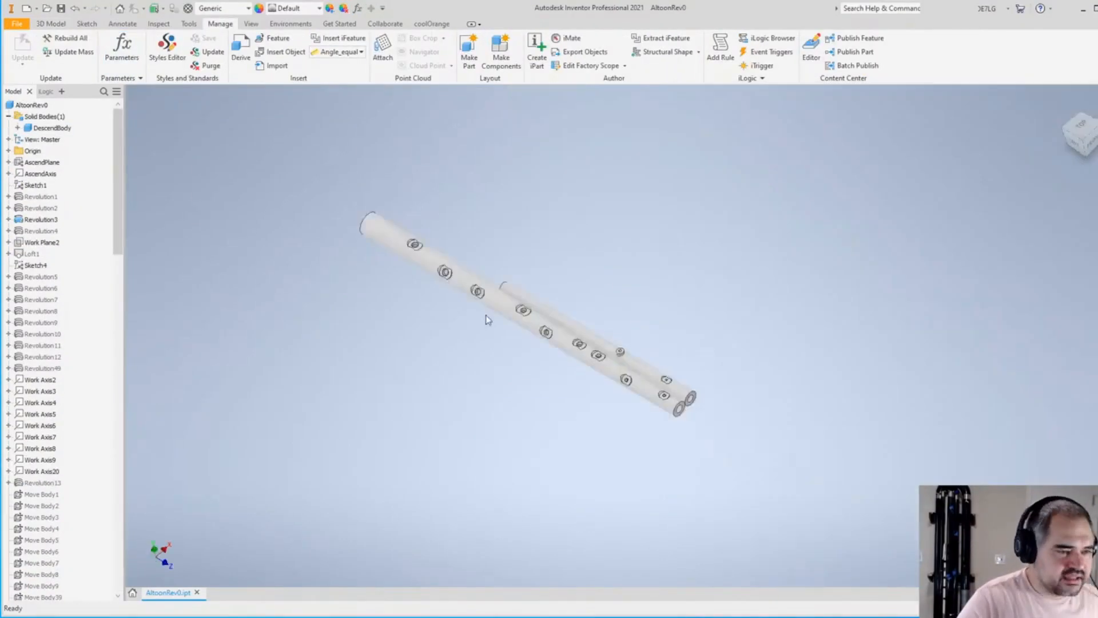
Step: Revolve the boot and bocal profiles, then add Bocal and V entries in the Parameters table
left_click(120, 49)
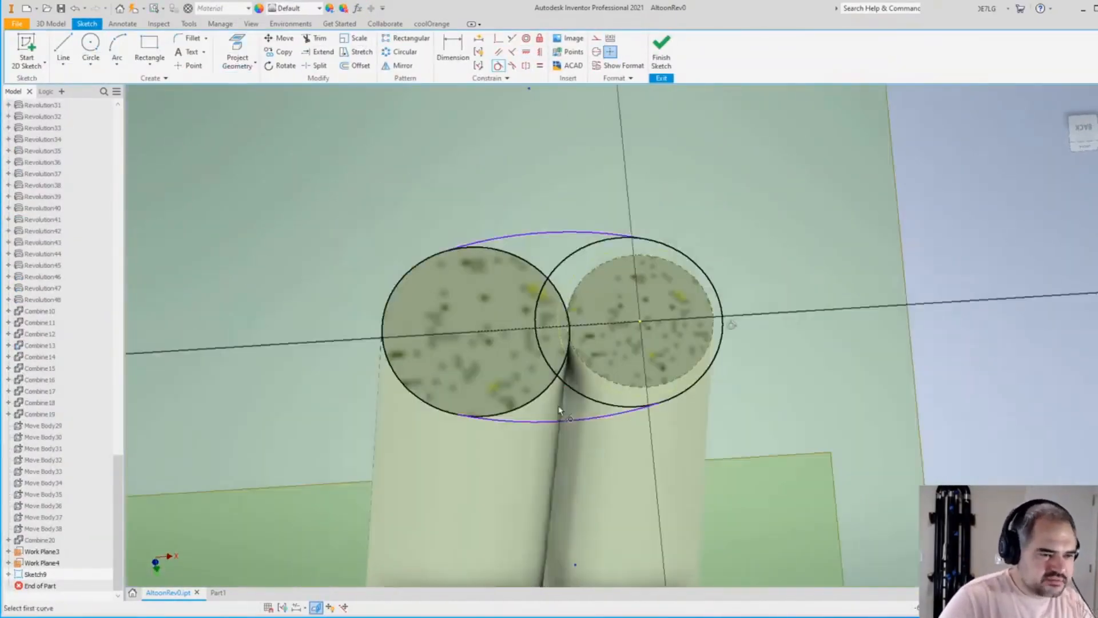
left_click(660, 50)
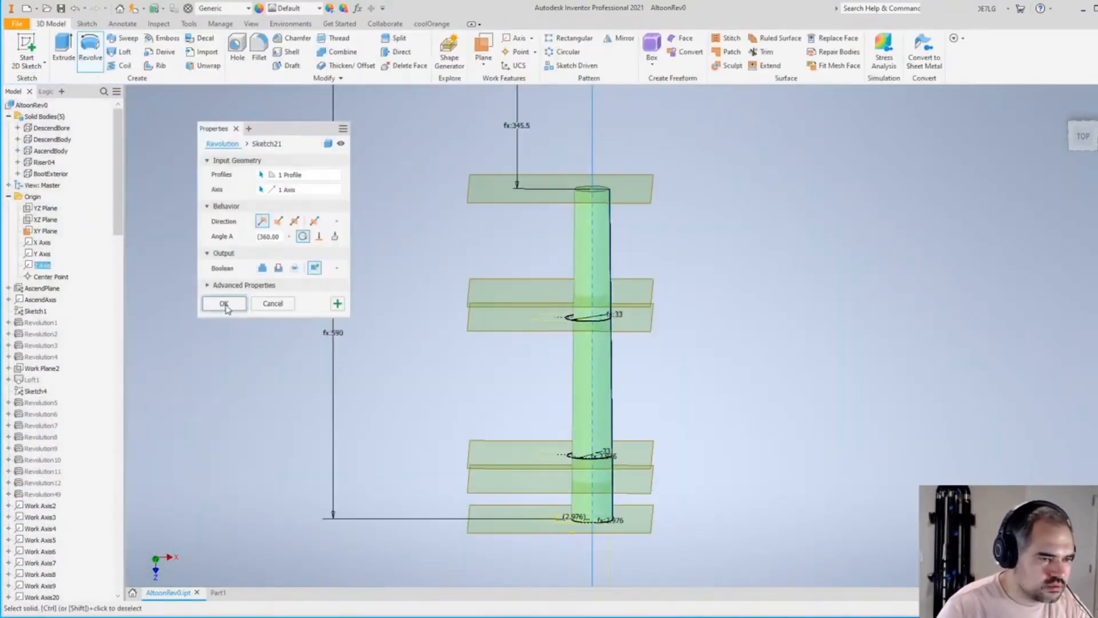
left_click(224, 302)
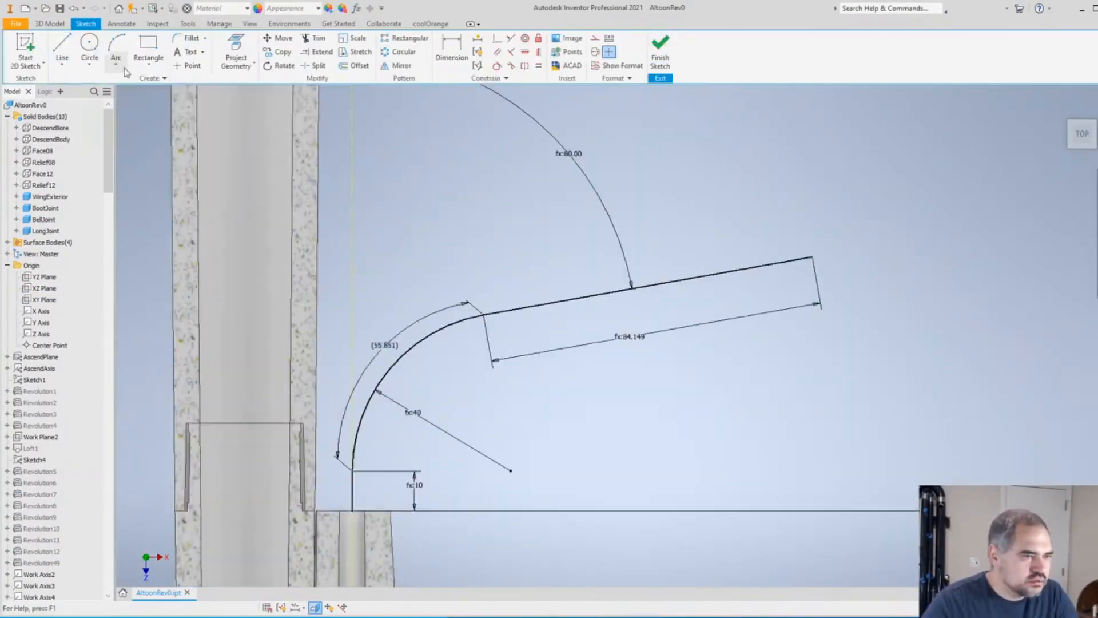
left_click(121, 50)
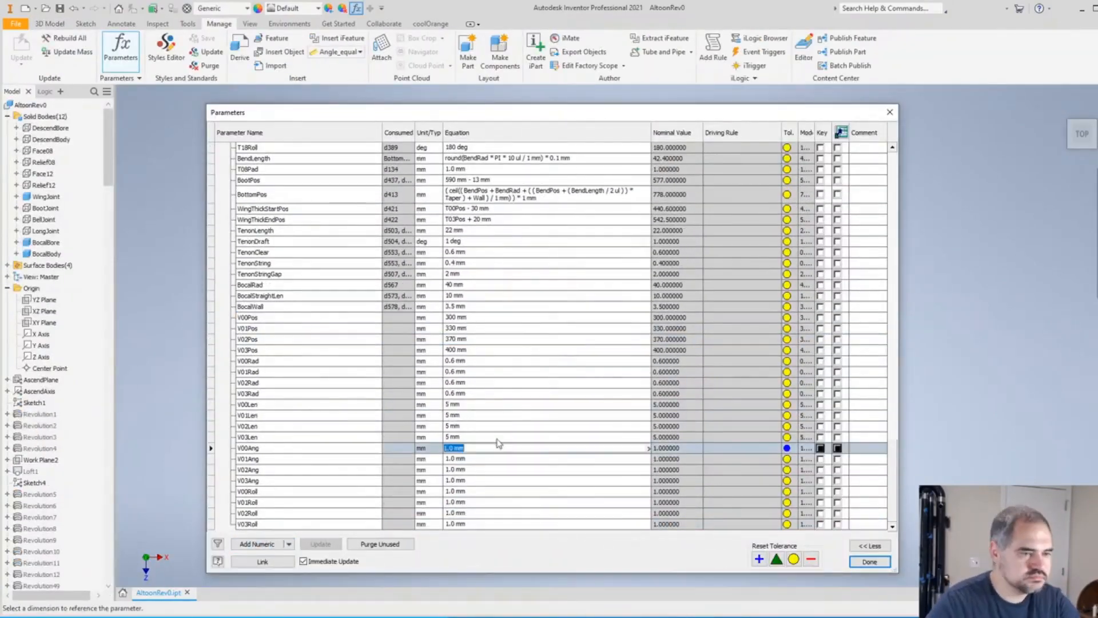